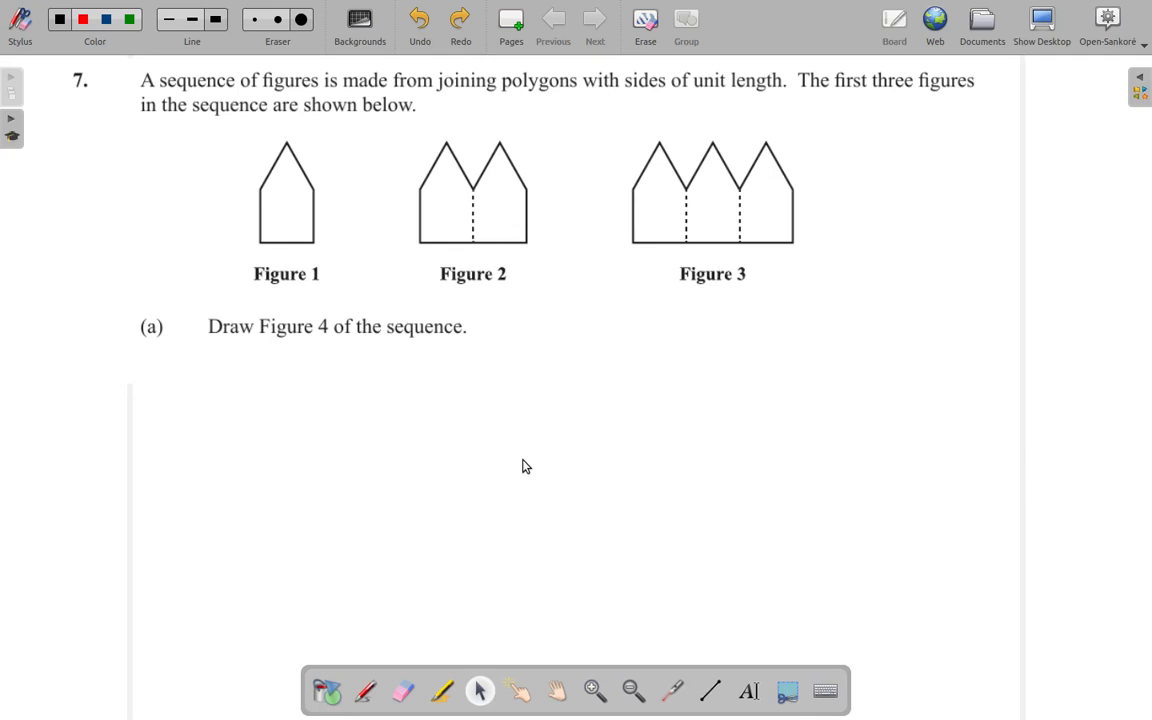
{"action": "mouse_move", "coordinate": [516, 456]}
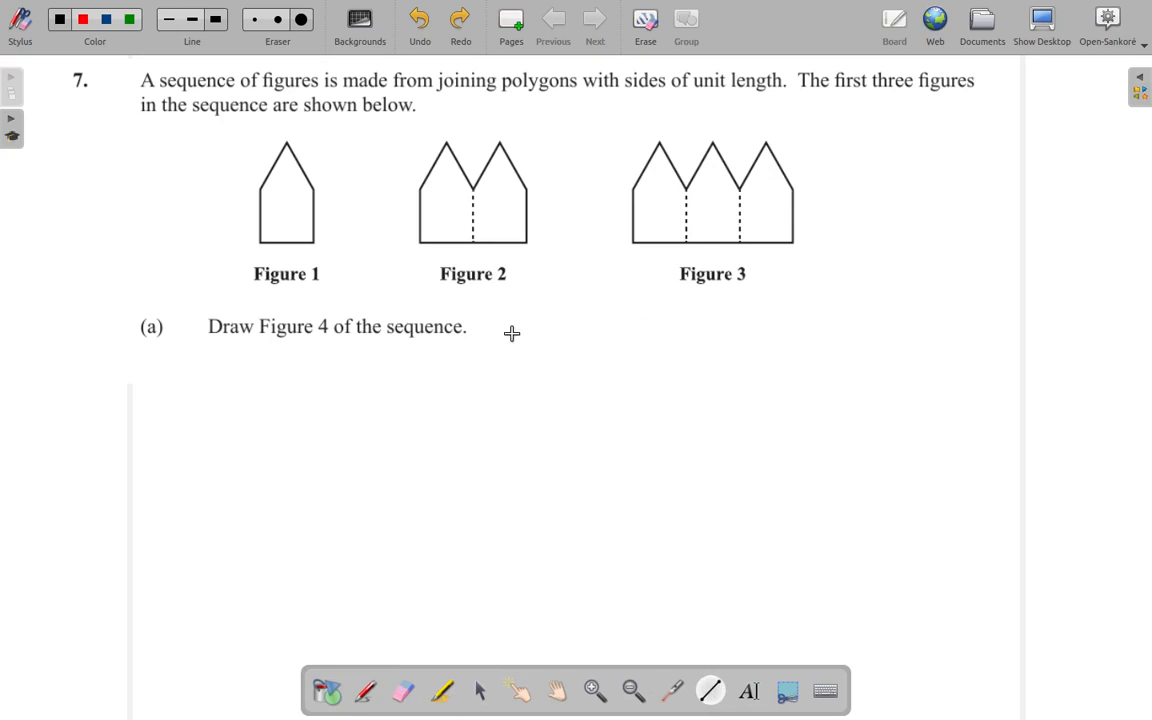
Step: Draw the first tent's left wall and base, then undo a stray dotted stroke
{"action": "left_click_drag", "start_coordinate": [308, 430], "coordinate": [308, 490]}
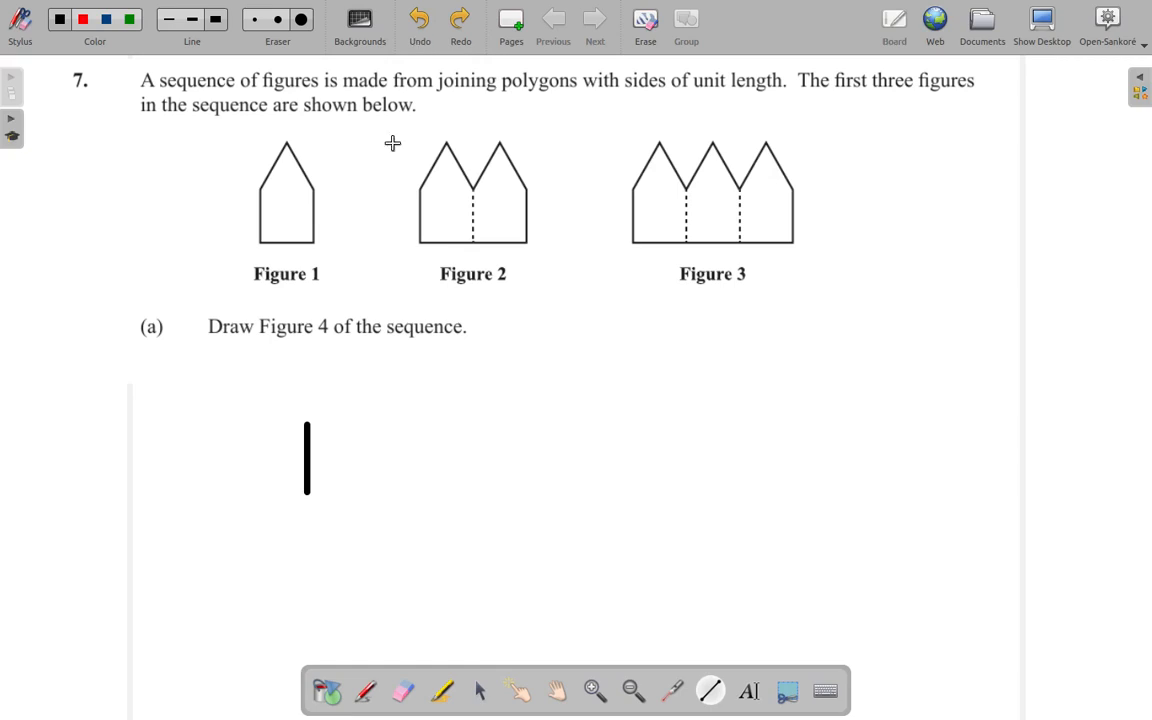
{"action": "left_click_drag", "start_coordinate": [308, 488], "coordinate": [338, 488]}
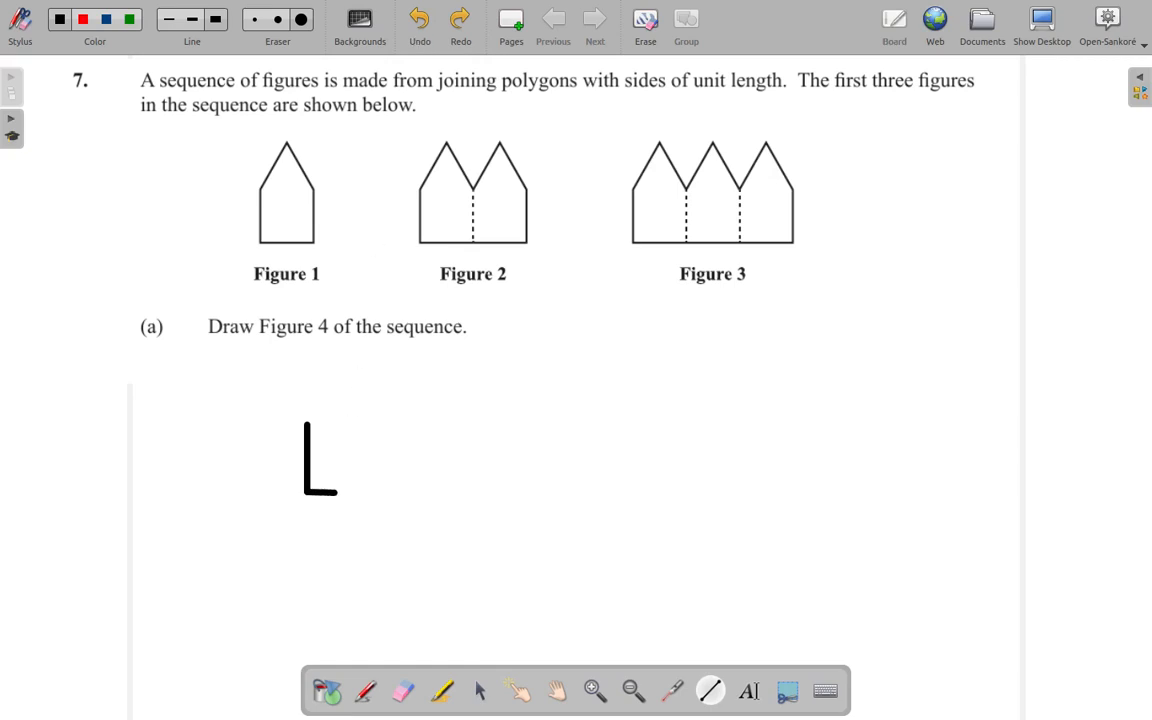
{"action": "left_click_drag", "start_coordinate": [310, 492], "coordinate": [358, 488]}
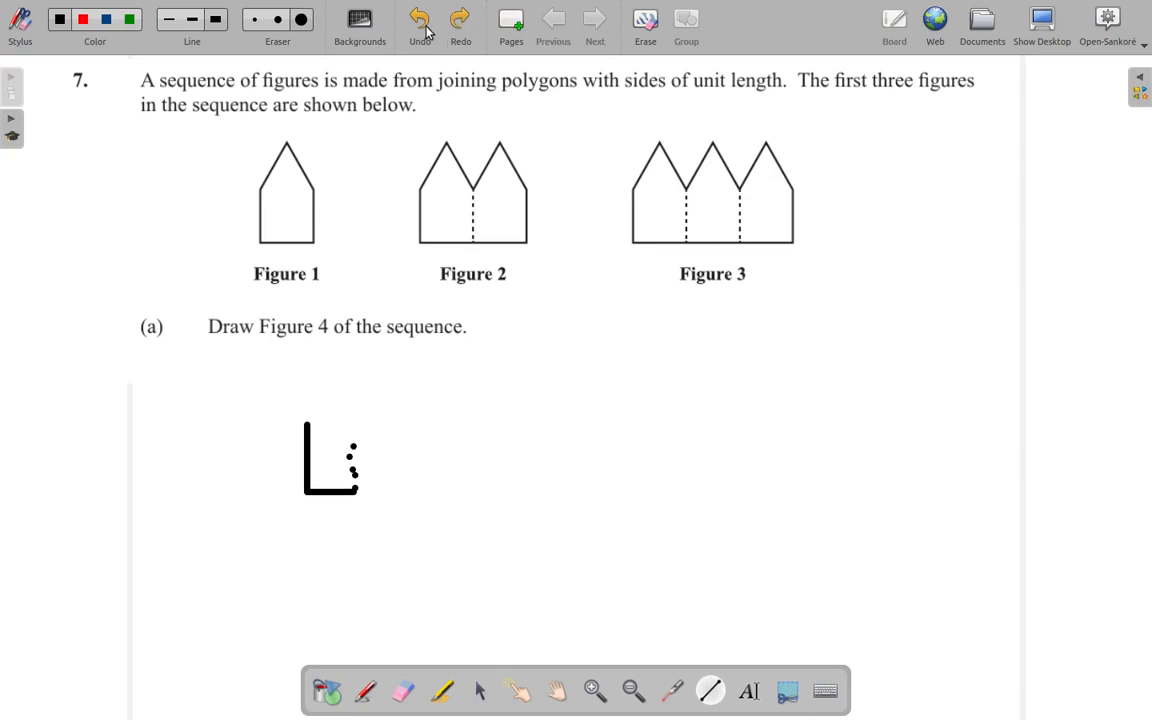
{"action": "left_click", "coordinate": [420, 18]}
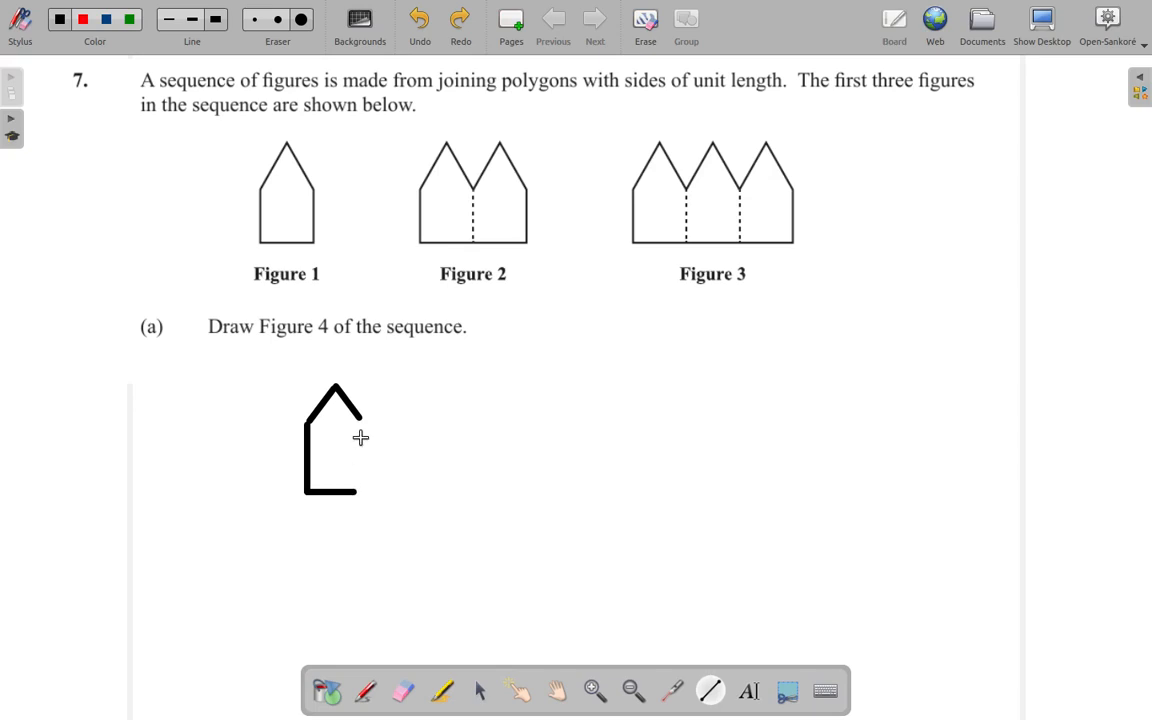
{"action": "mouse_move", "coordinate": [360, 428]}
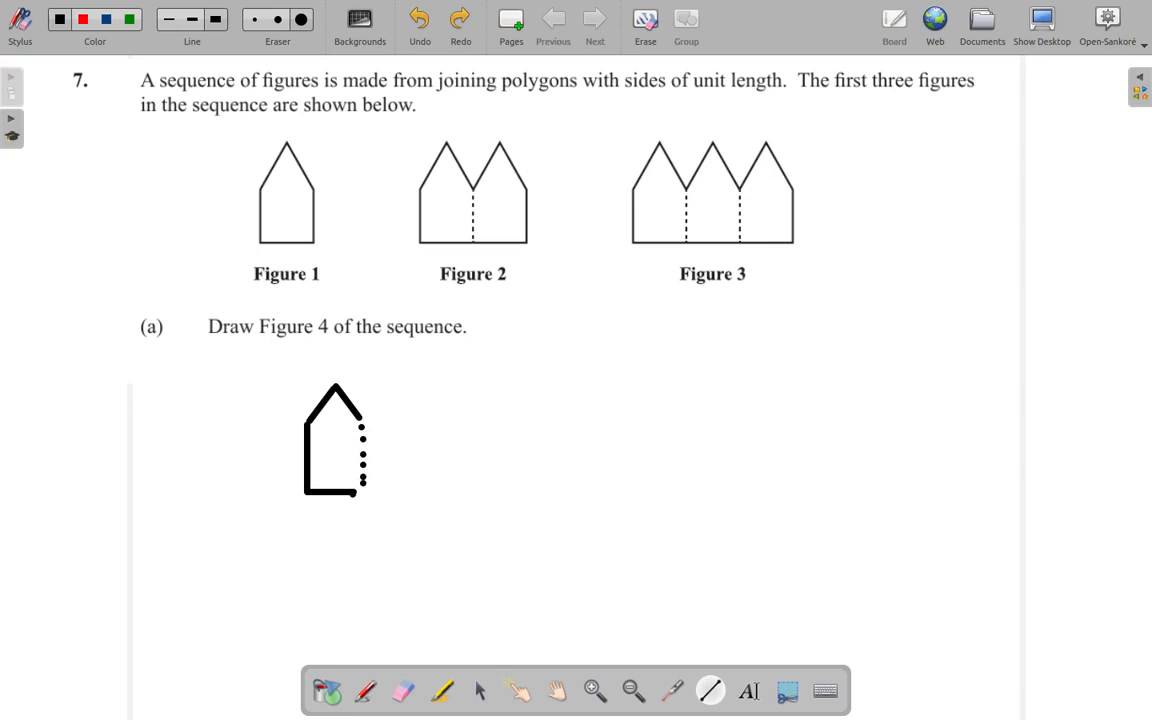
Step: Draw the slanted roofs of the second and third tents along the row
{"action": "left_click_drag", "start_coordinate": [368, 492], "coordinate": [420, 492]}
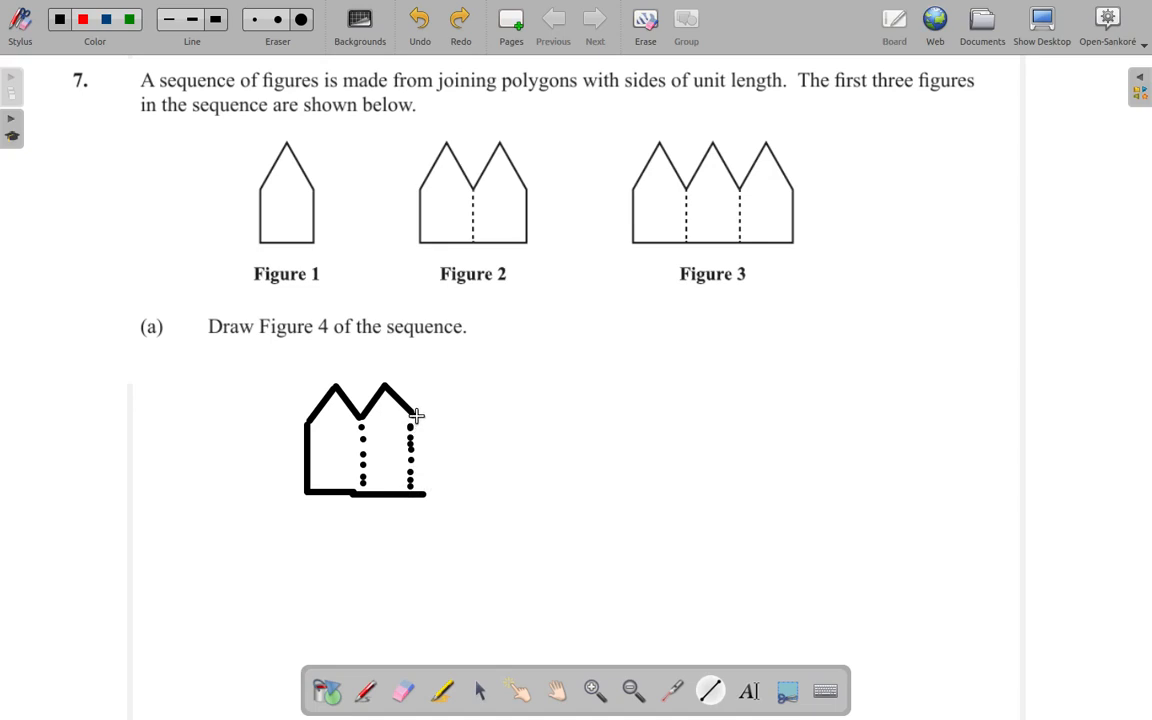
{"action": "left_click_drag", "start_coordinate": [384, 420], "coordinate": [448, 390]}
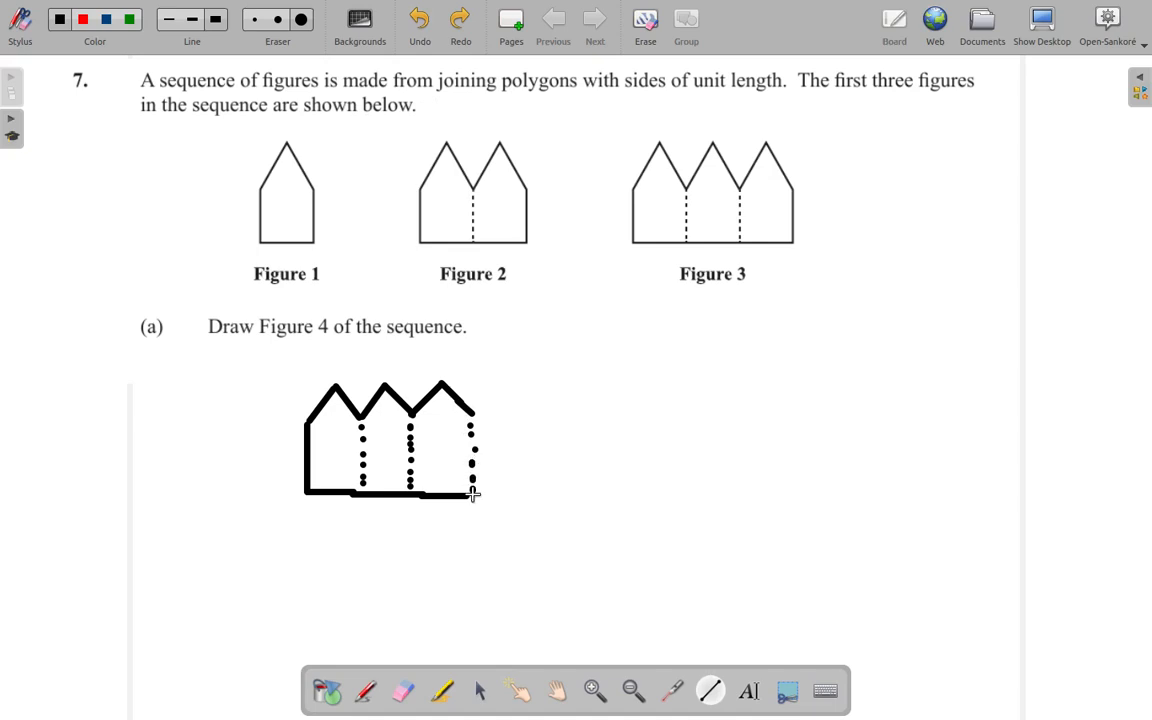
Step: Extend the base and draw the fourth tent's roof with a solid right wall
{"action": "left_click_drag", "start_coordinate": [448, 496], "coordinate": [508, 496]}
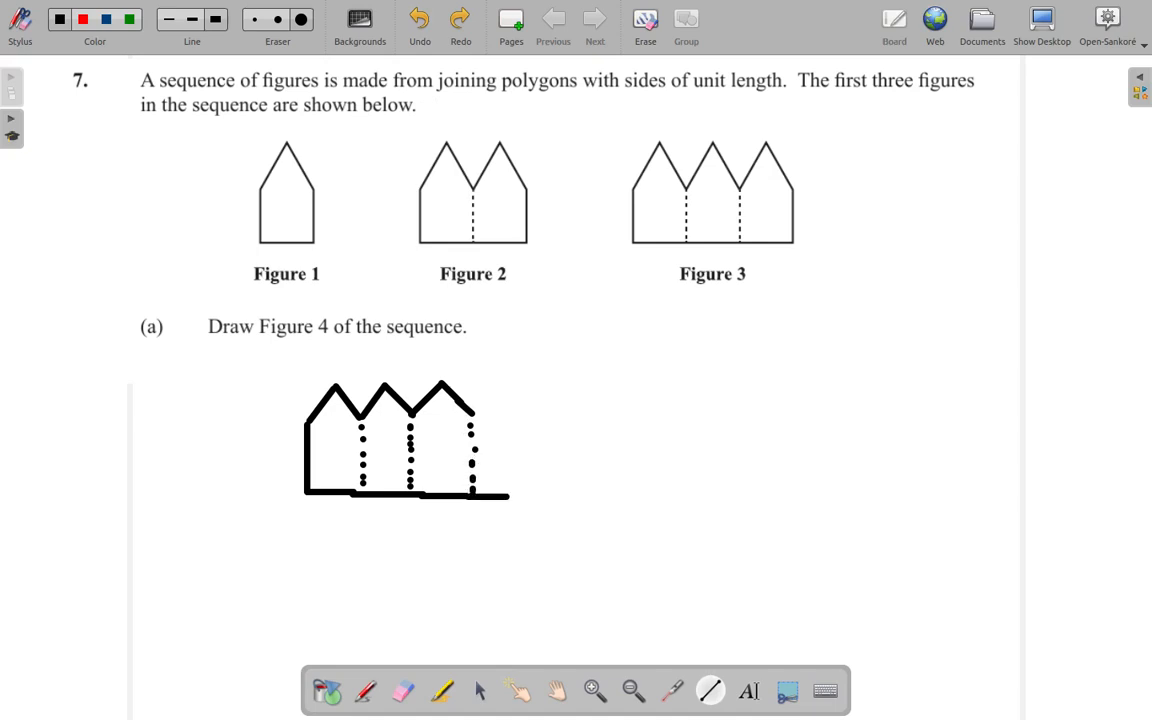
{"action": "left_click_drag", "start_coordinate": [450, 490], "coordinate": [520, 504]}
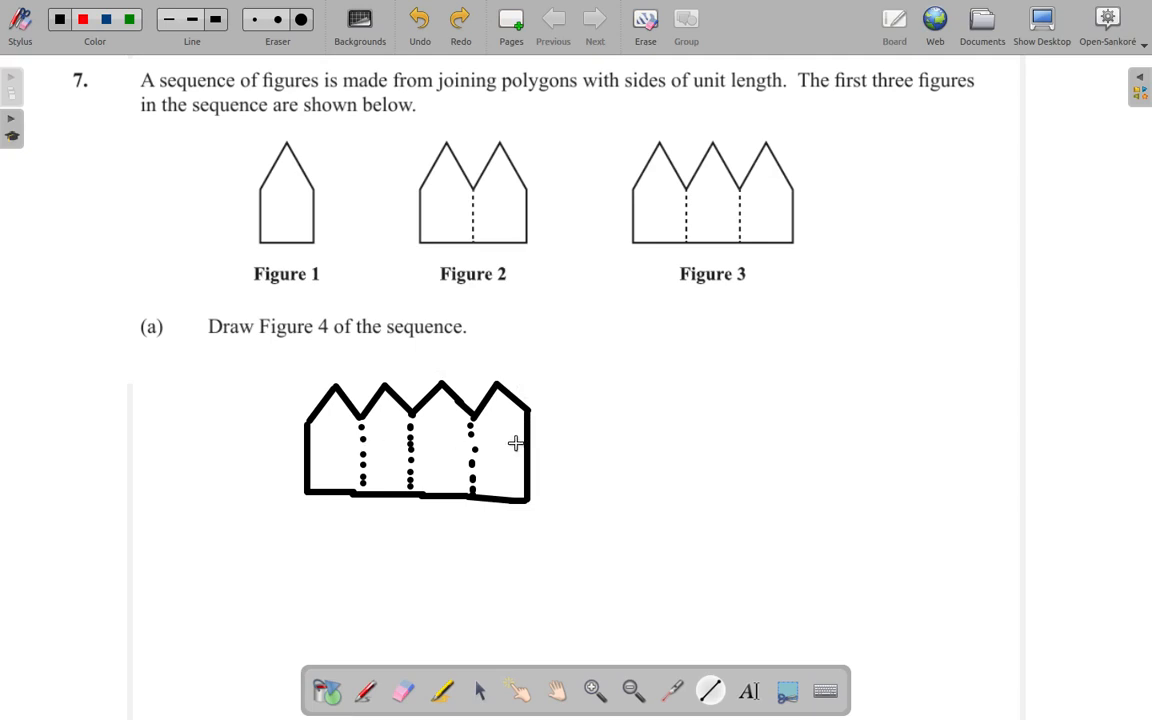
{"action": "mouse_move", "coordinate": [368, 292]}
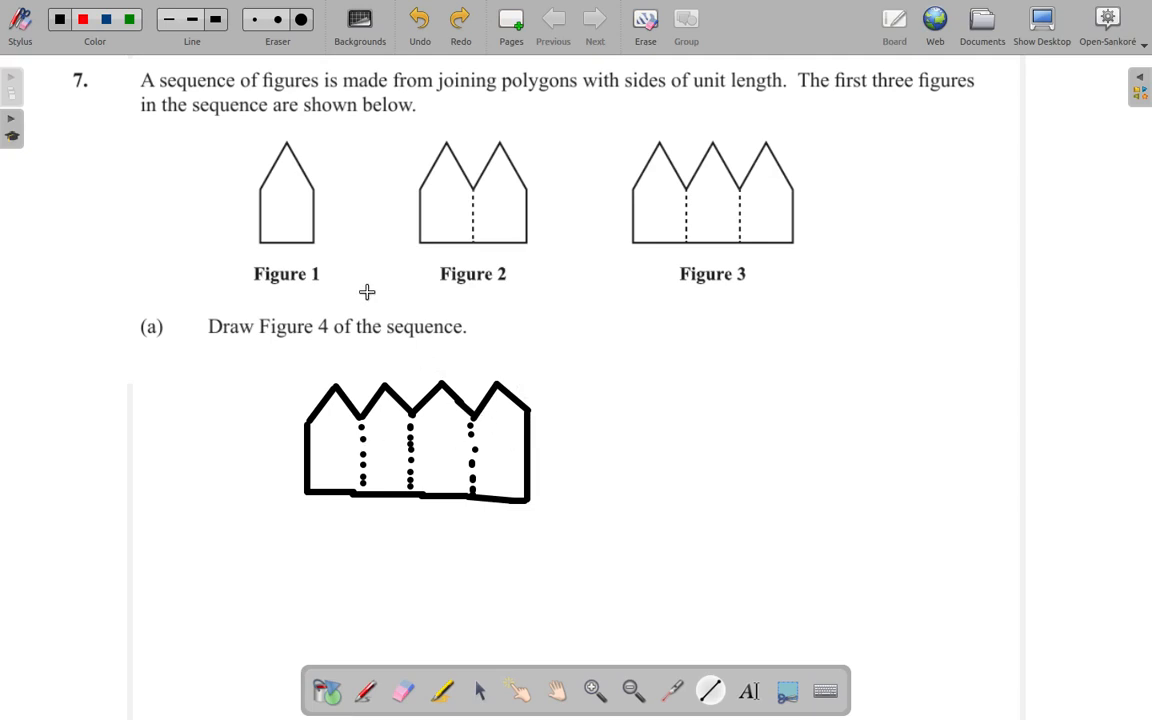